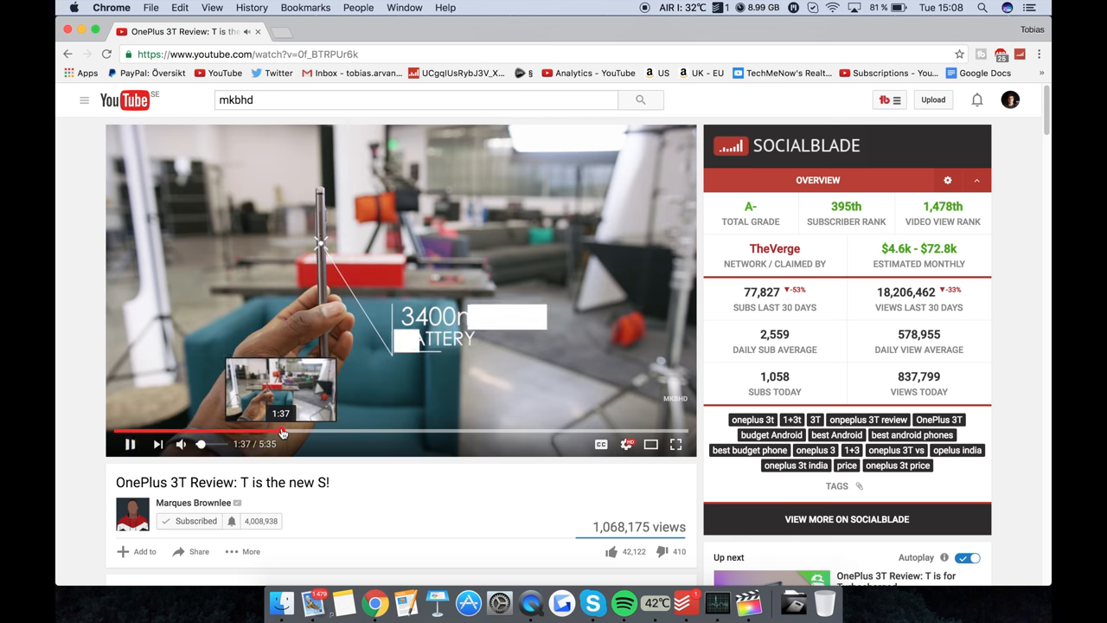
- Leave the OnePlus 3T video and search Google for 'lg press contact'
left_click(305, 433)
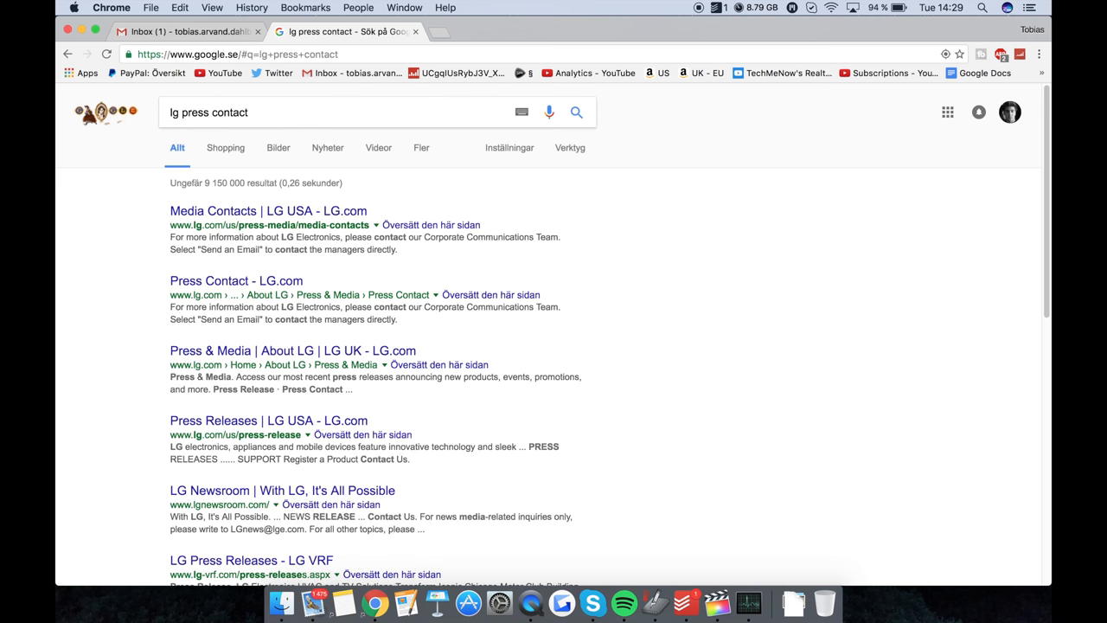
- From the 'Media Contacts | LG USA' result, start an email to the Mobile Phones press contact
left_click(268, 211)
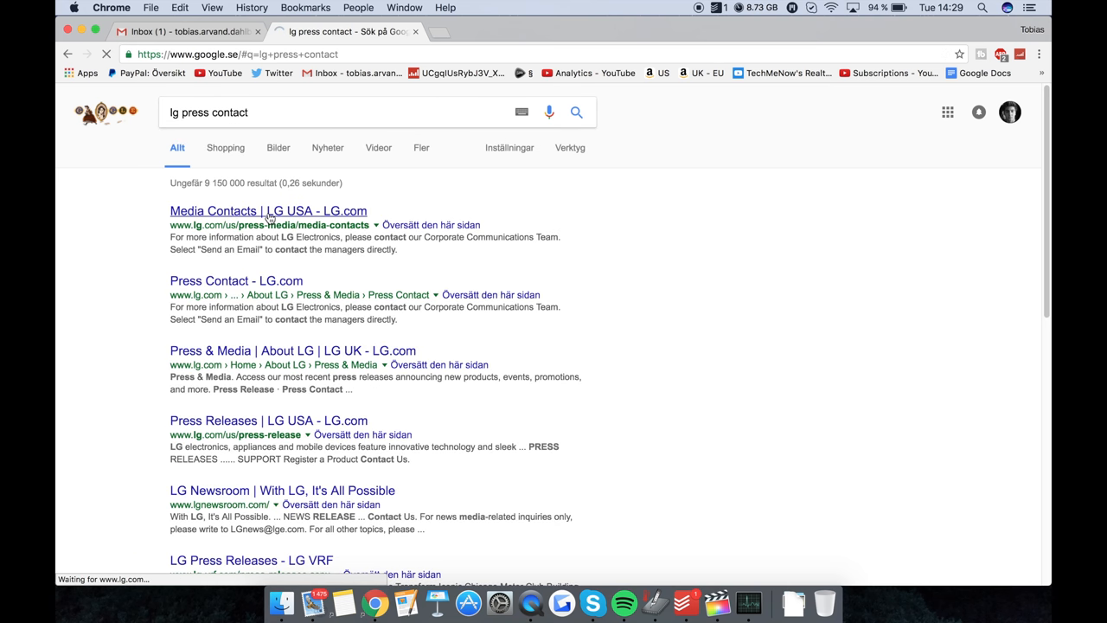
left_click(266, 211)
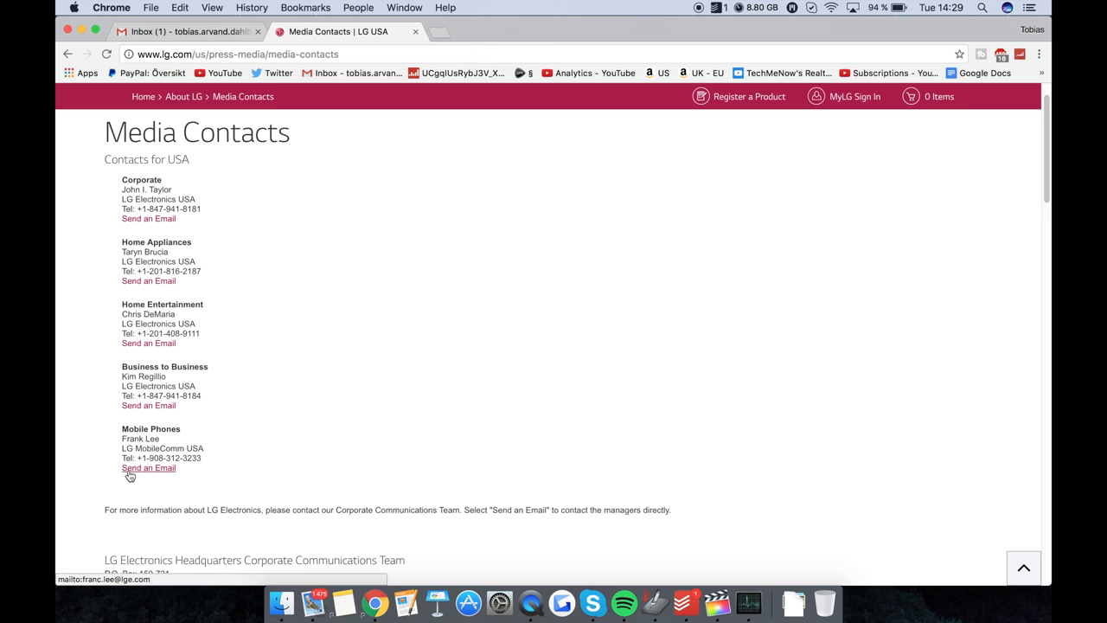
left_click(148, 467)
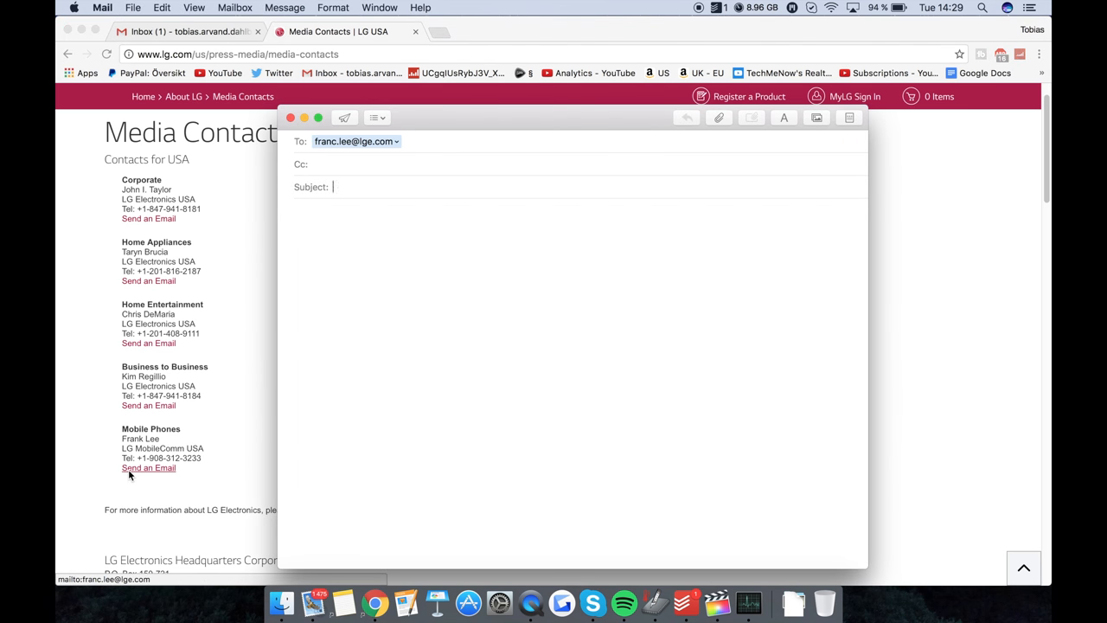
- Enter the subject 'Give me all you got' and begin the body with 'I want'
type("Give me all you got")
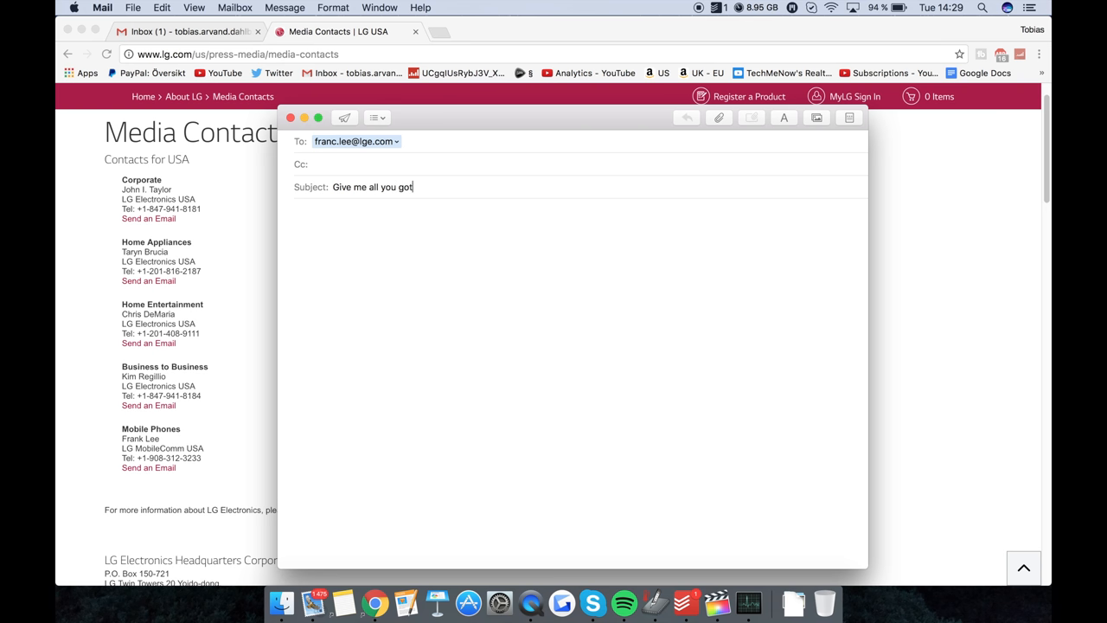
type("I want")
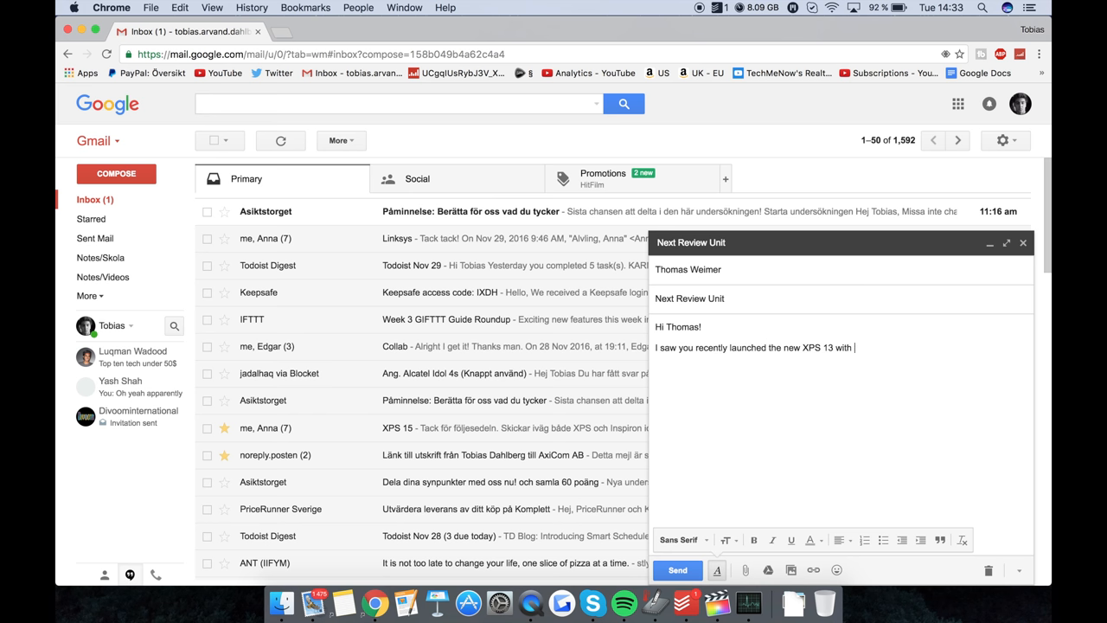
- Write the body about Kaby Lake XPS 13, ask 'Do you have loaner units available', sign off 'Thanks,'
type("Kaby Lake CPUs")
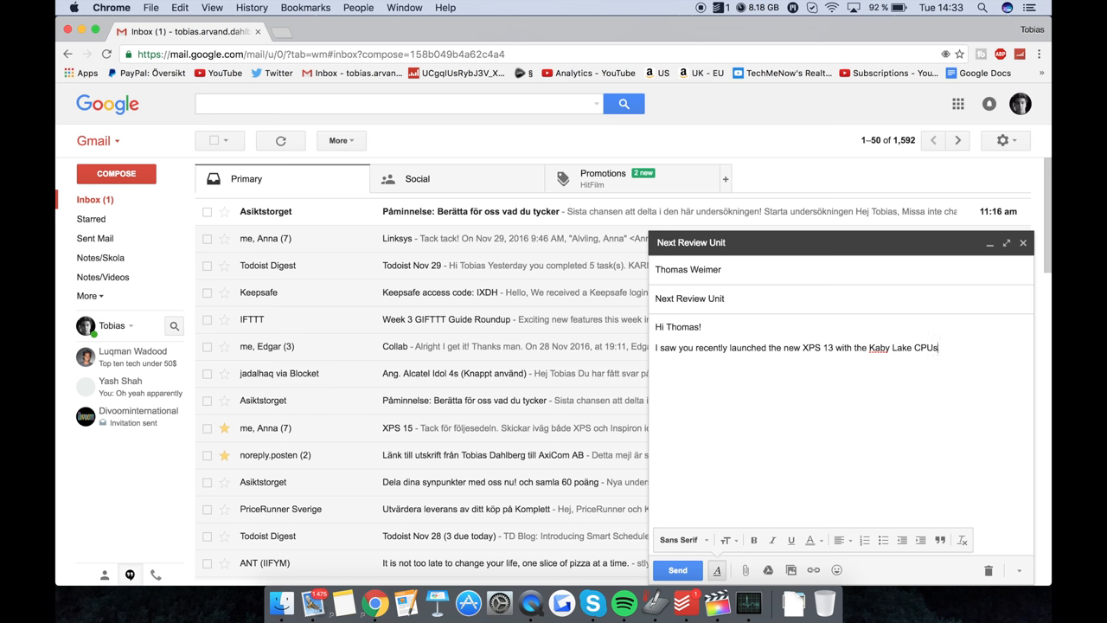
type("Do you happen to have any")
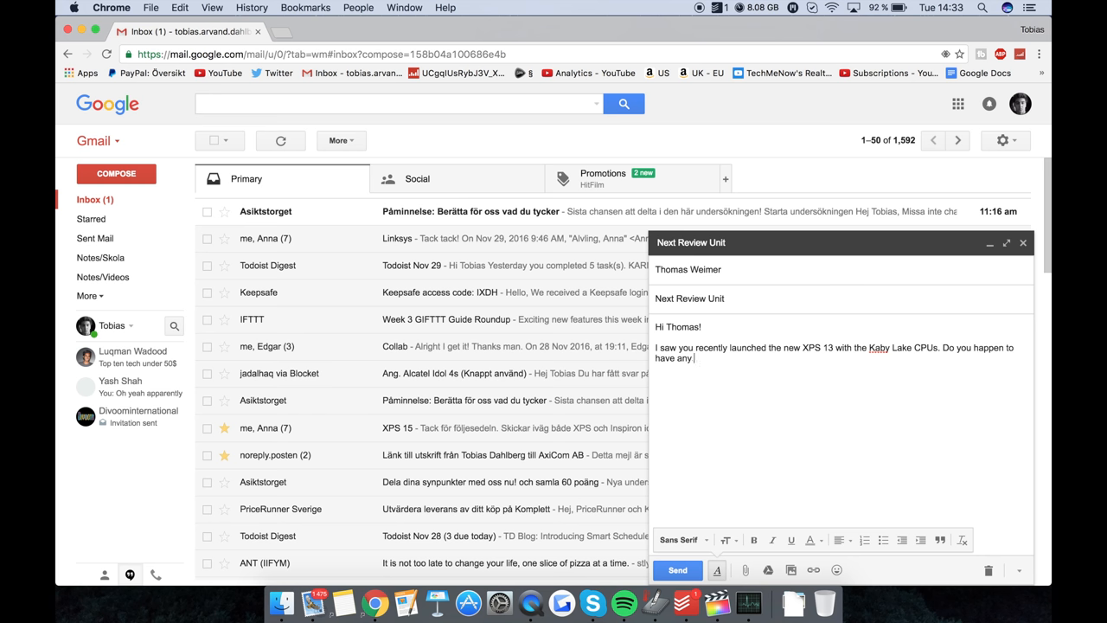
type("loaner units available at the moment?")
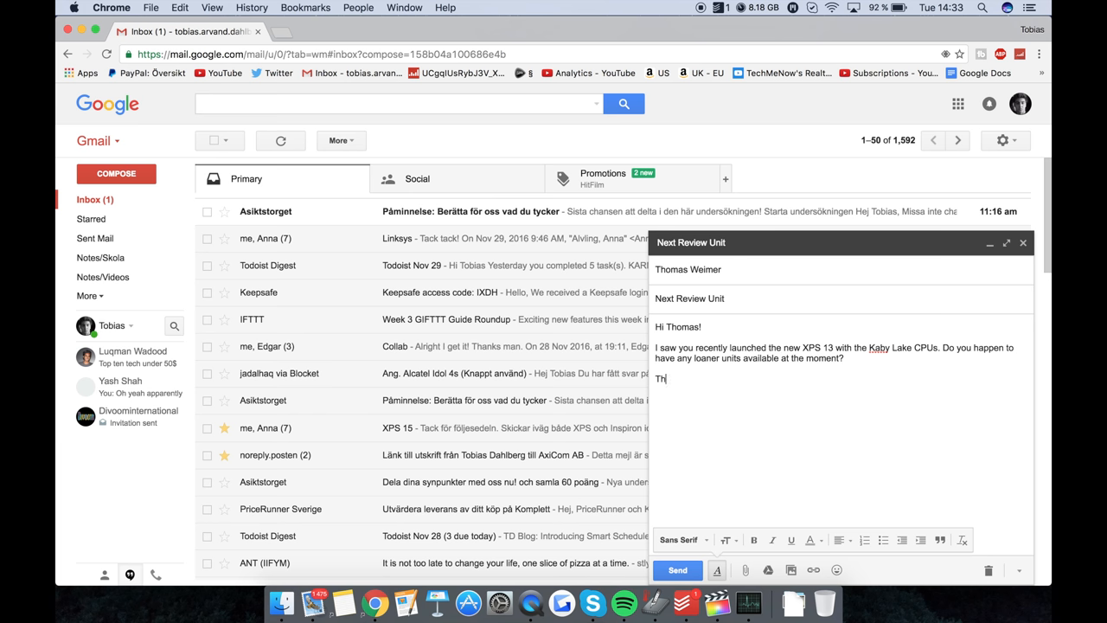
type("hanks,")
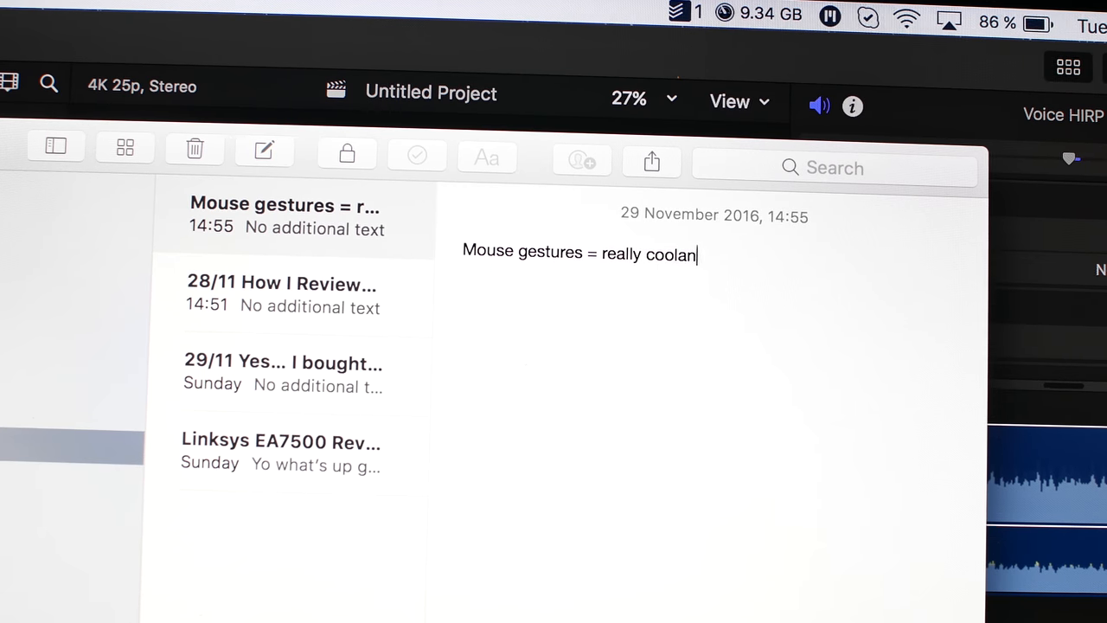
- Finish the 'really useful' gestures line and note 'Trackpad, Force touch works as it should.'
type("t useful.")
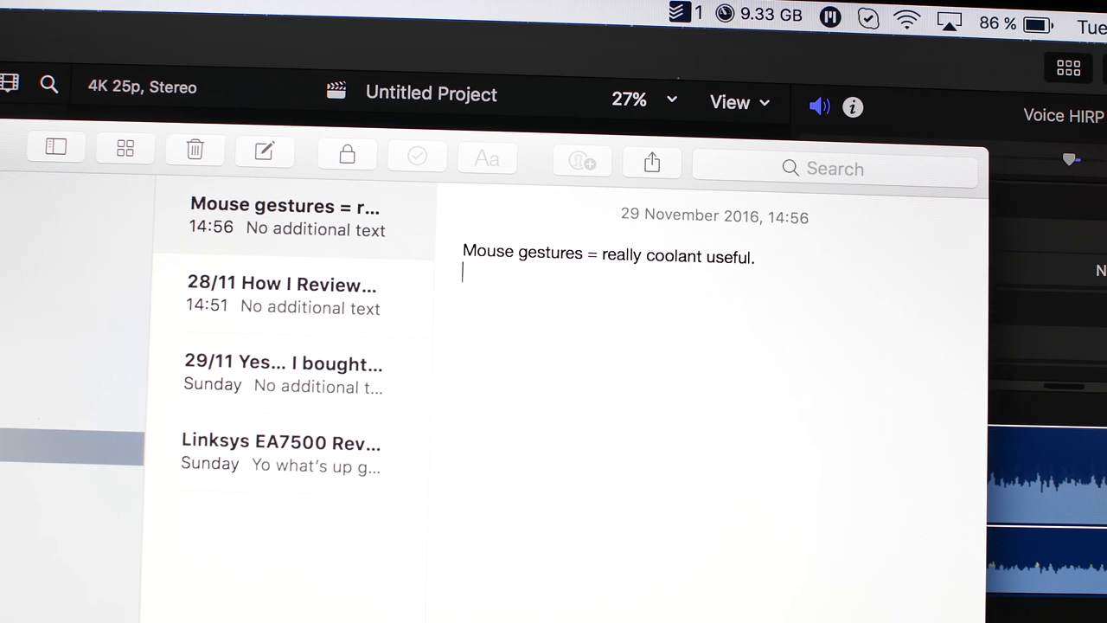
type("Trackpad, feels good,")
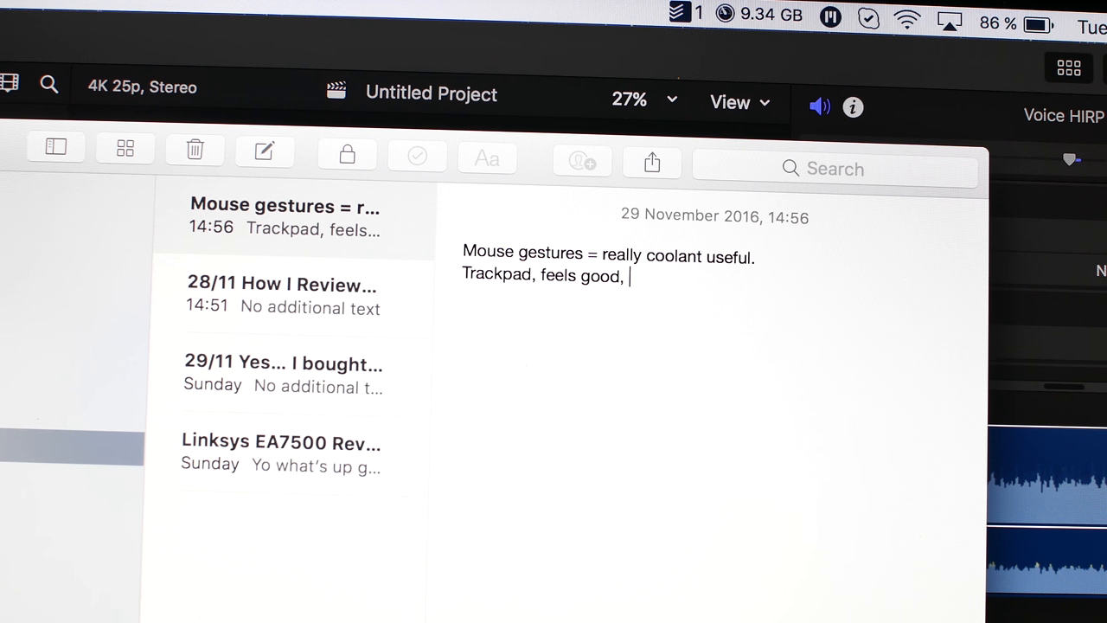
type("Force touch w")
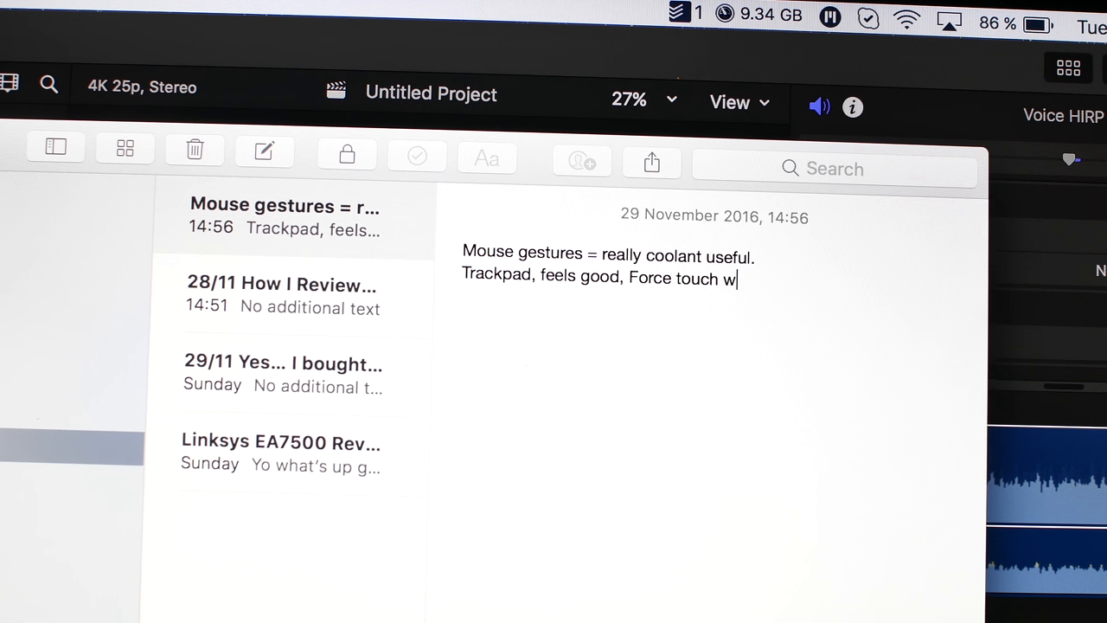
type("orks as it sh")
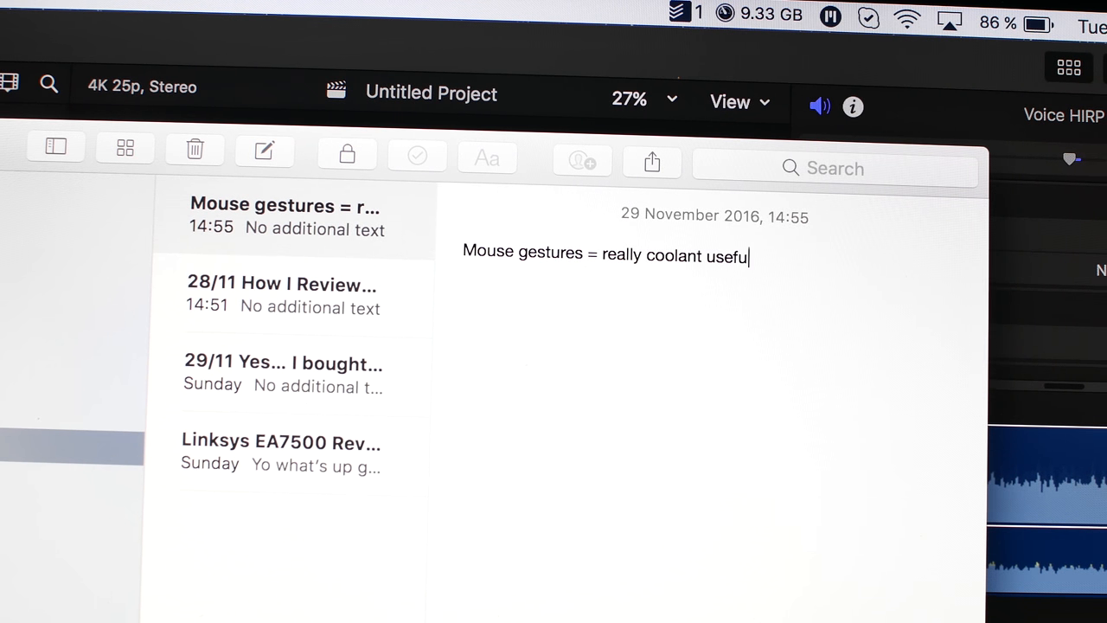
type(".")
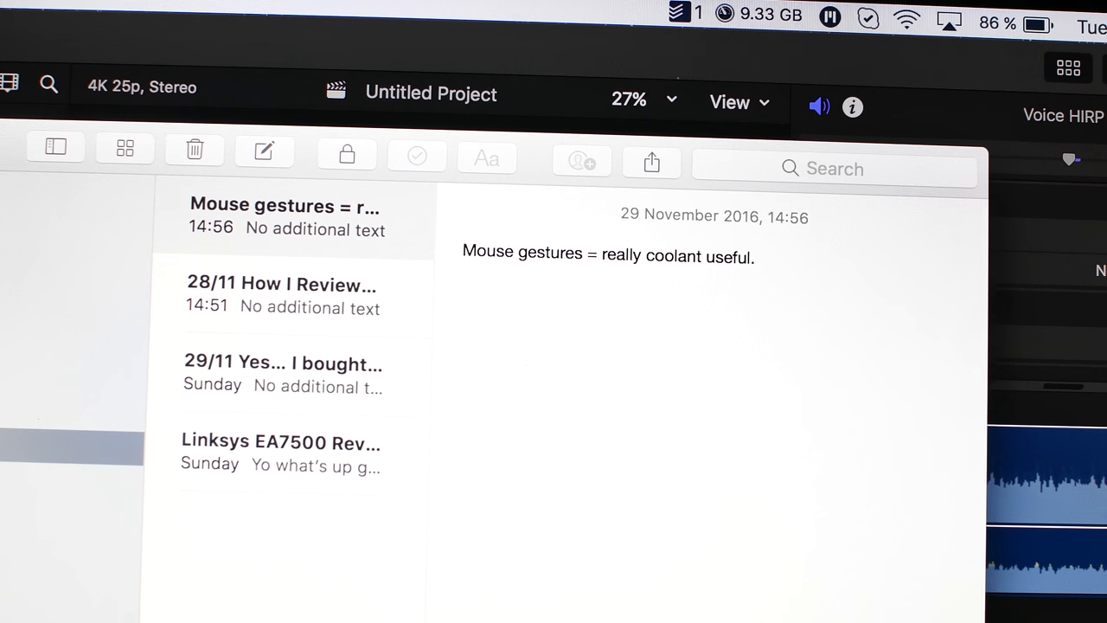
type("Trackpad,")
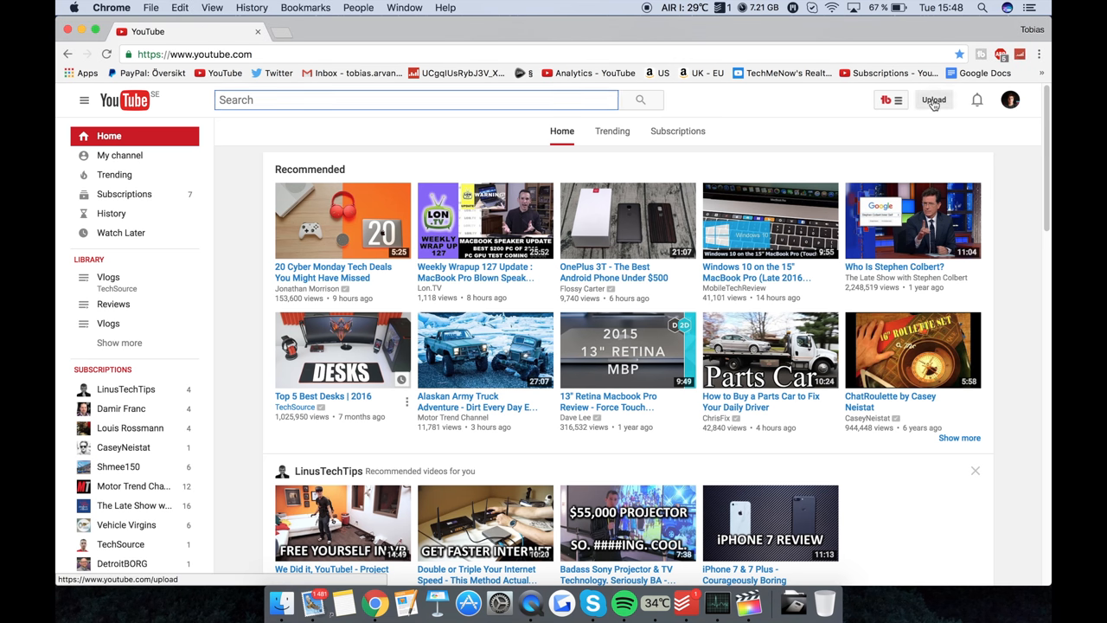
- Start the upload and complete the title '15" Macbook Pro 2015 Review - The best of Apple'
left_click(934, 99)
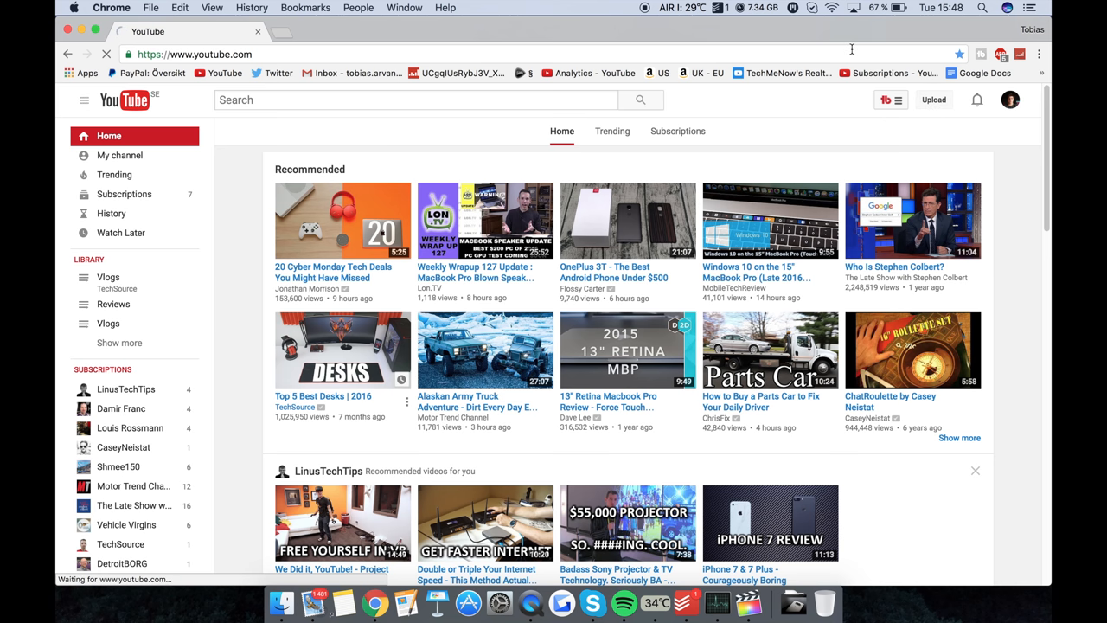
left_click(934, 99)
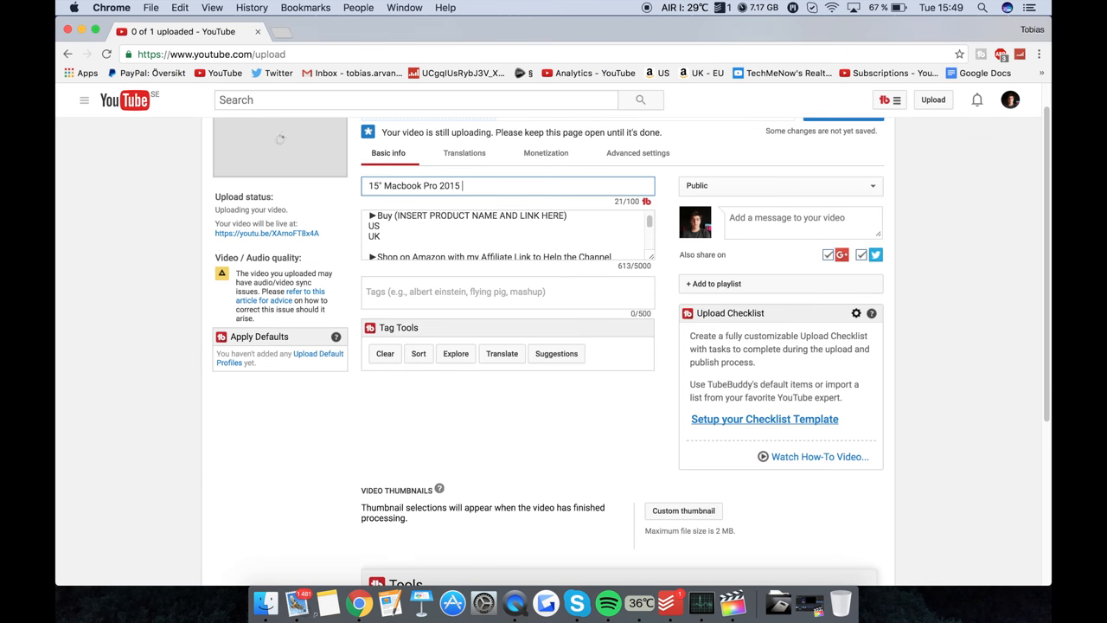
type("Review")
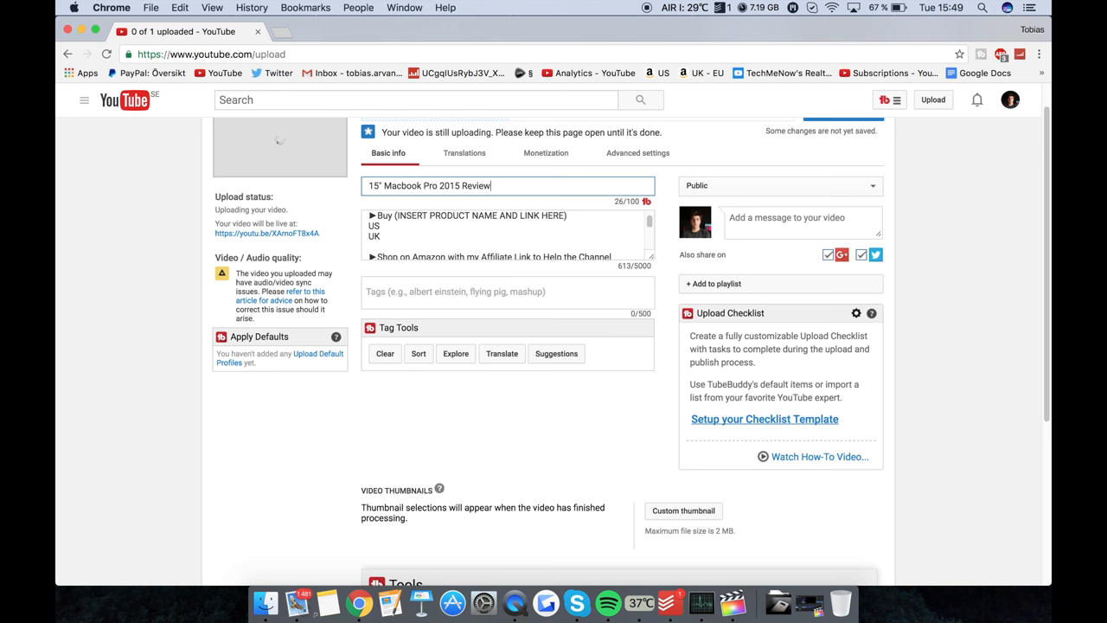
type("- The best")
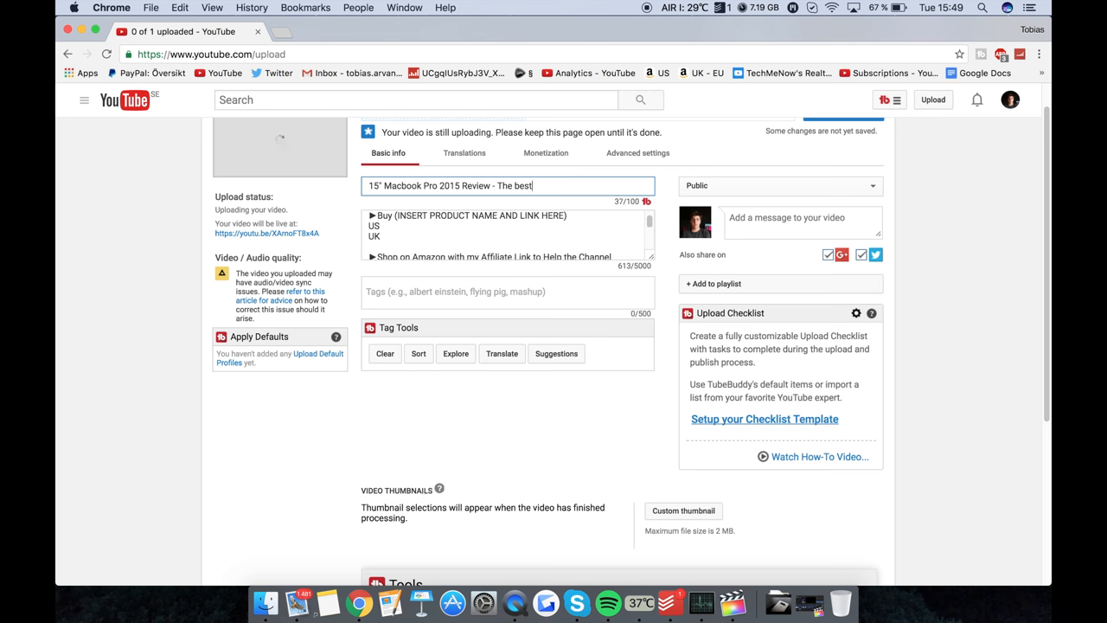
type("of Apple?")
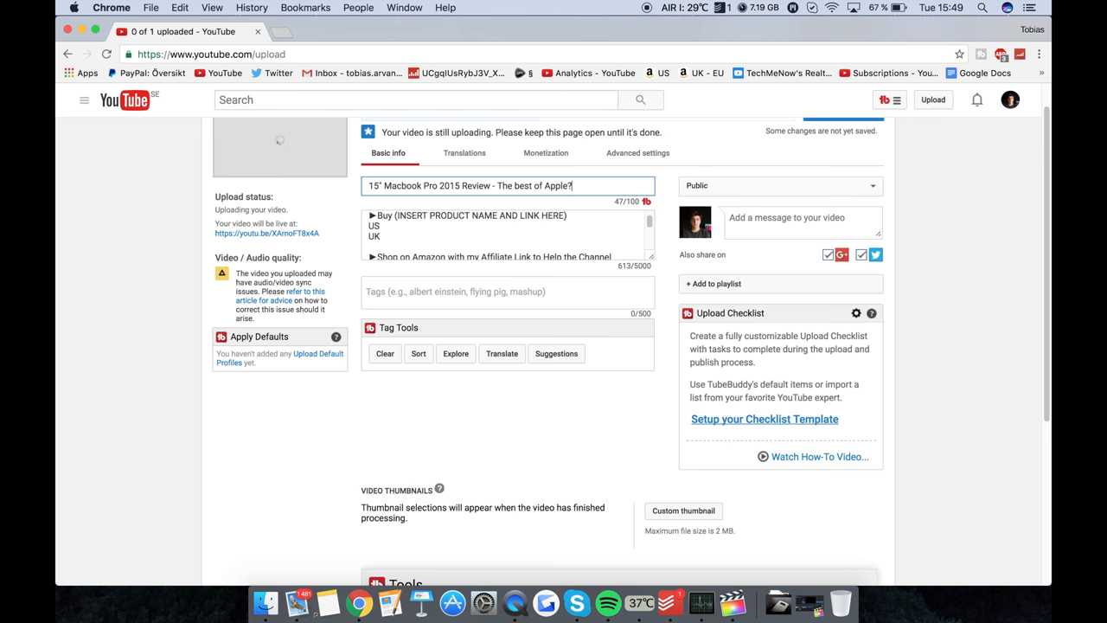
key("Backspace")
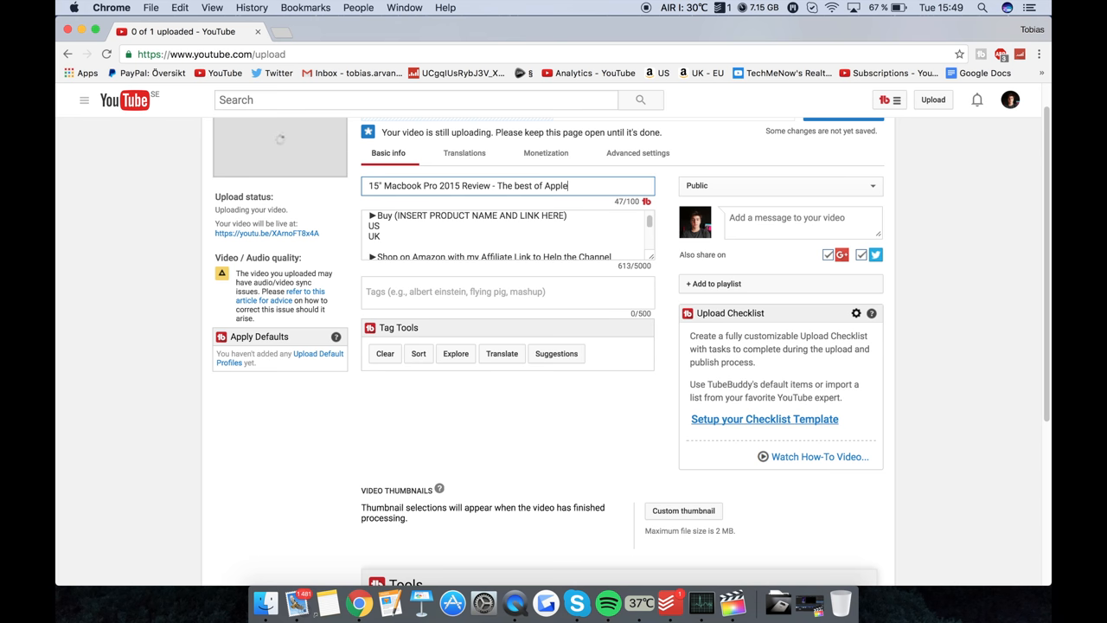